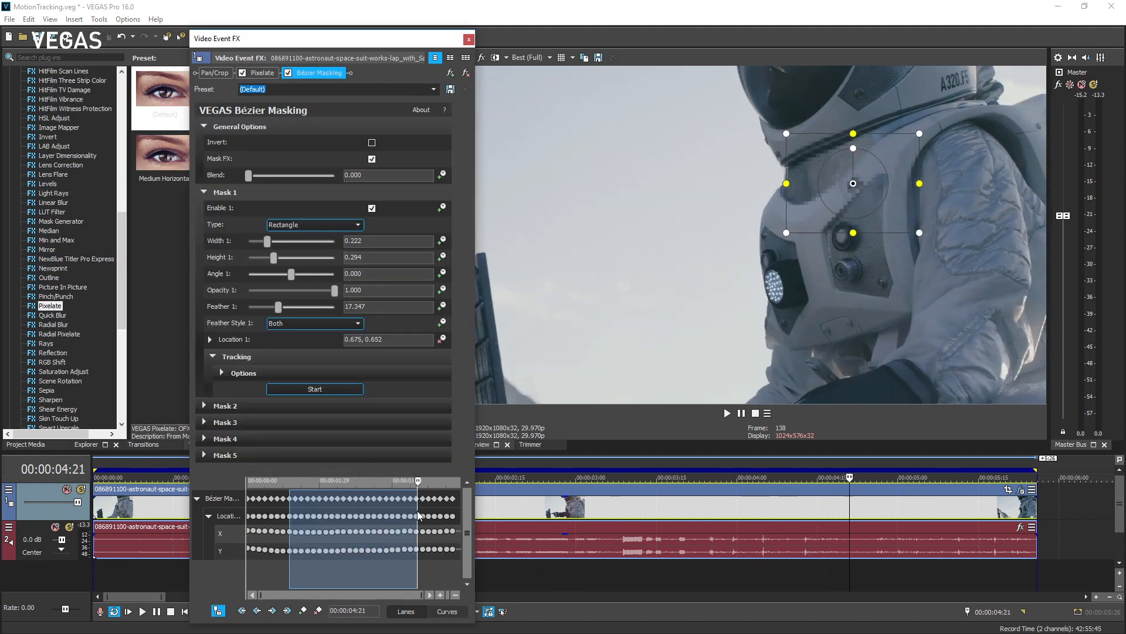
Close the demo's Video Event FX window and switch to the plain astronaut project.
left_click(467, 39)
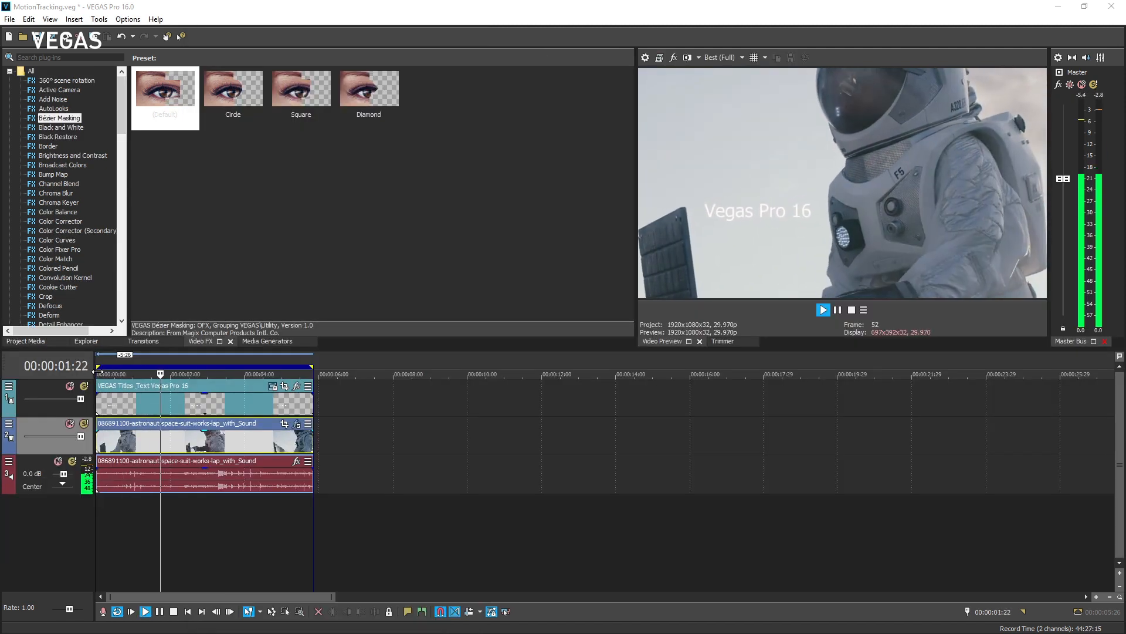
left_click(824, 310)
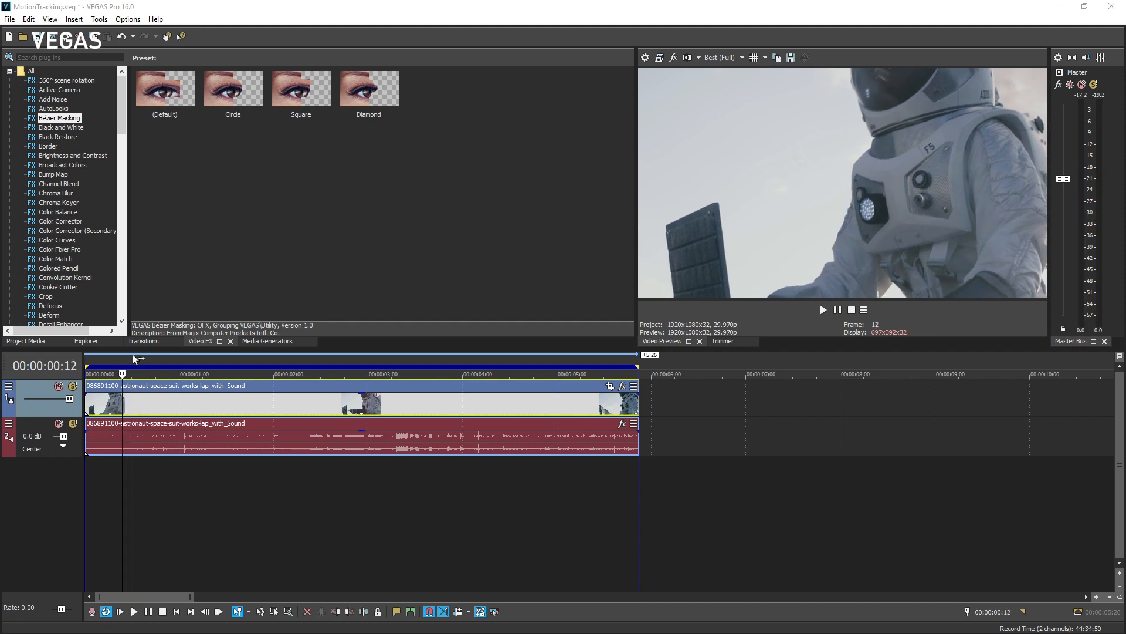
Open the astronaut clip's Event FX to bring up Bézier Masking.
left_click(164, 89)
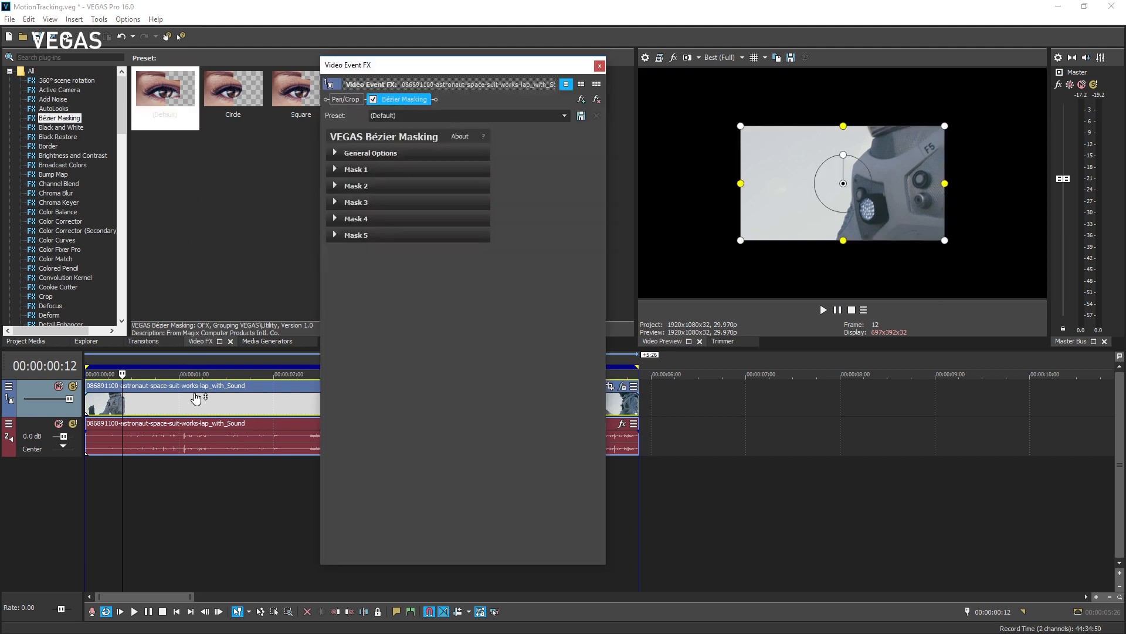
mouse_move(575, 324)
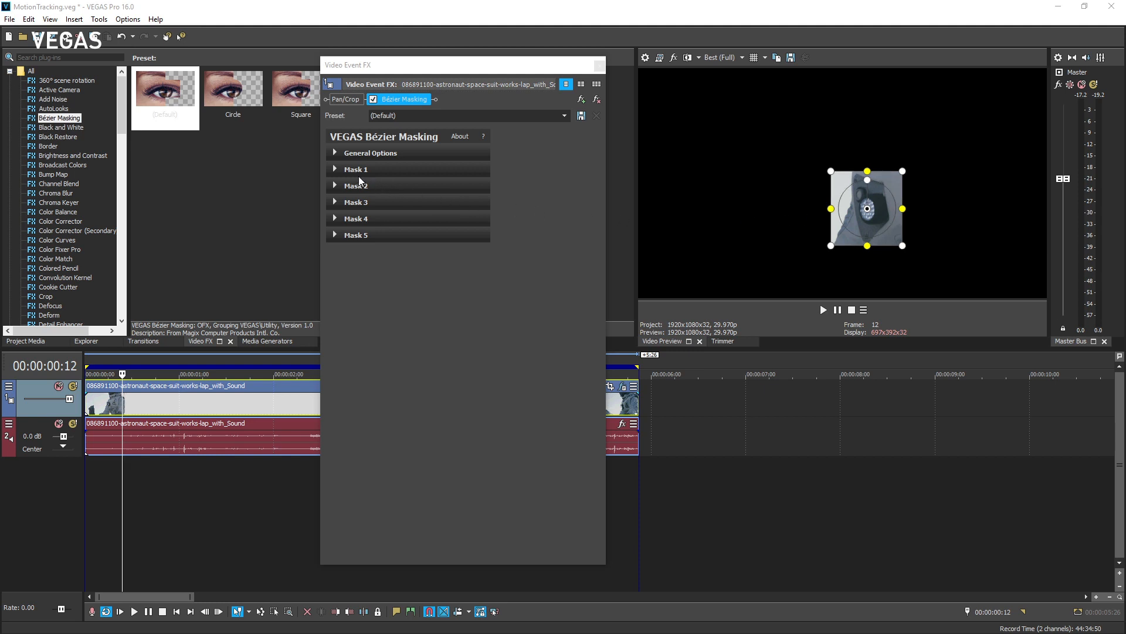
Expand Mask 1 and its Tracking section, then start tracking the suit light.
left_click(355, 169)
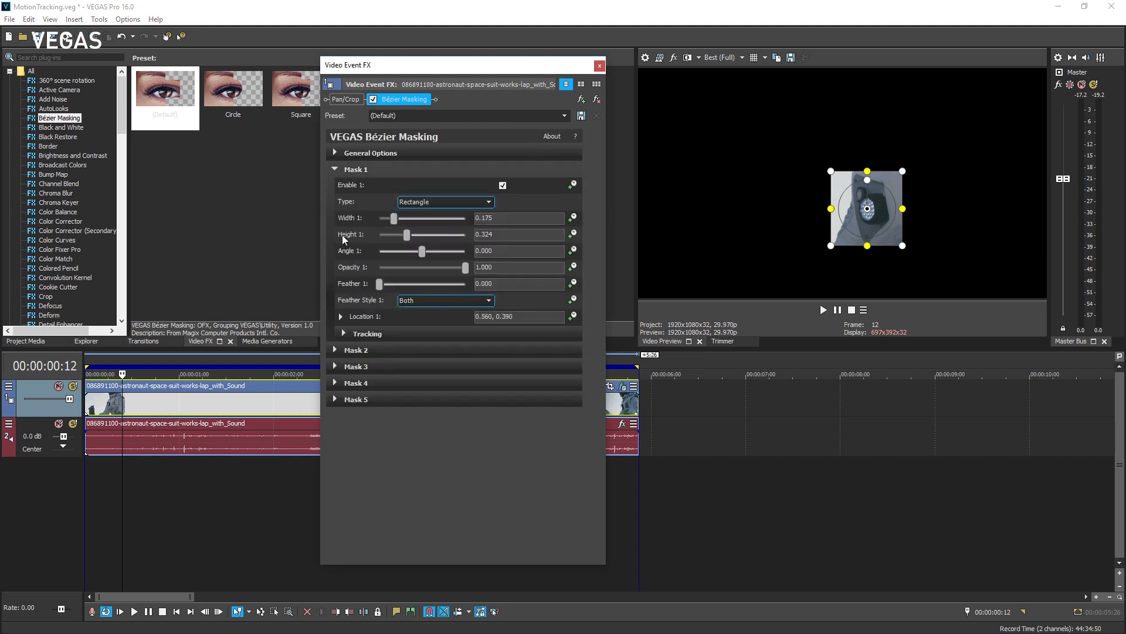
left_click(342, 333)
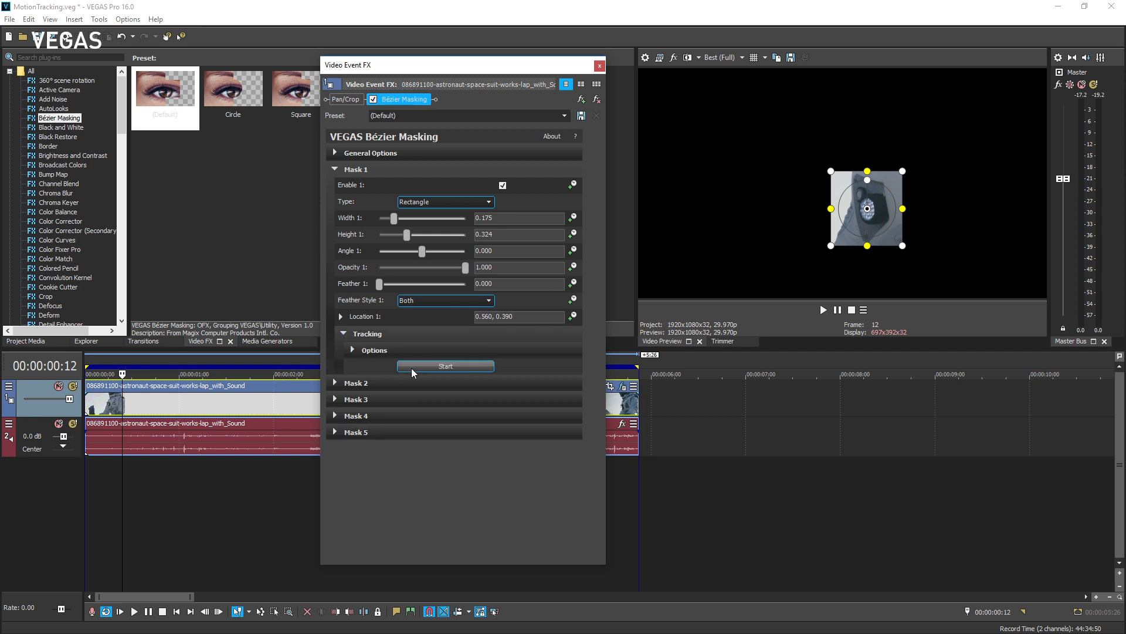
left_click(445, 367)
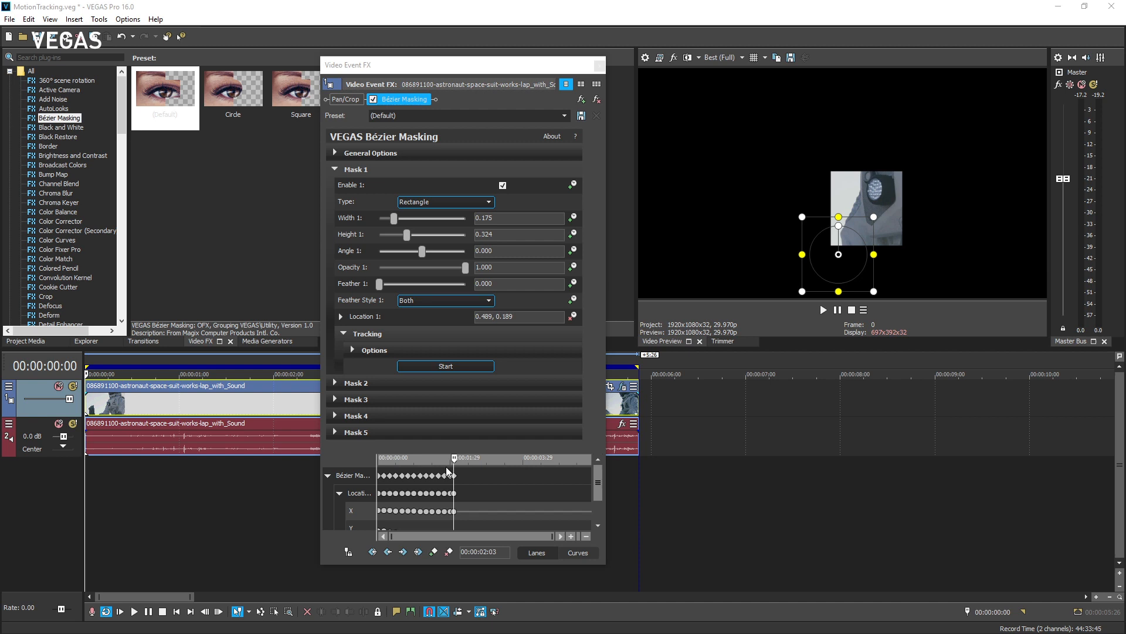
mouse_move(447, 485)
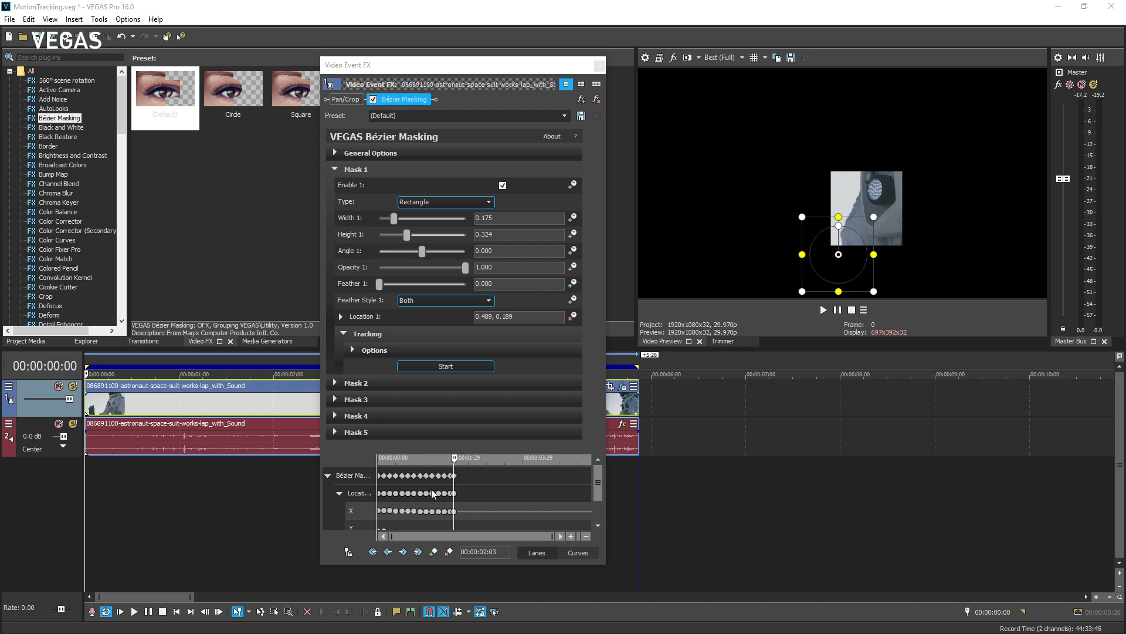
Re-place the mask on the suit light at frame 89 and resume tracking.
left_click(349, 551)
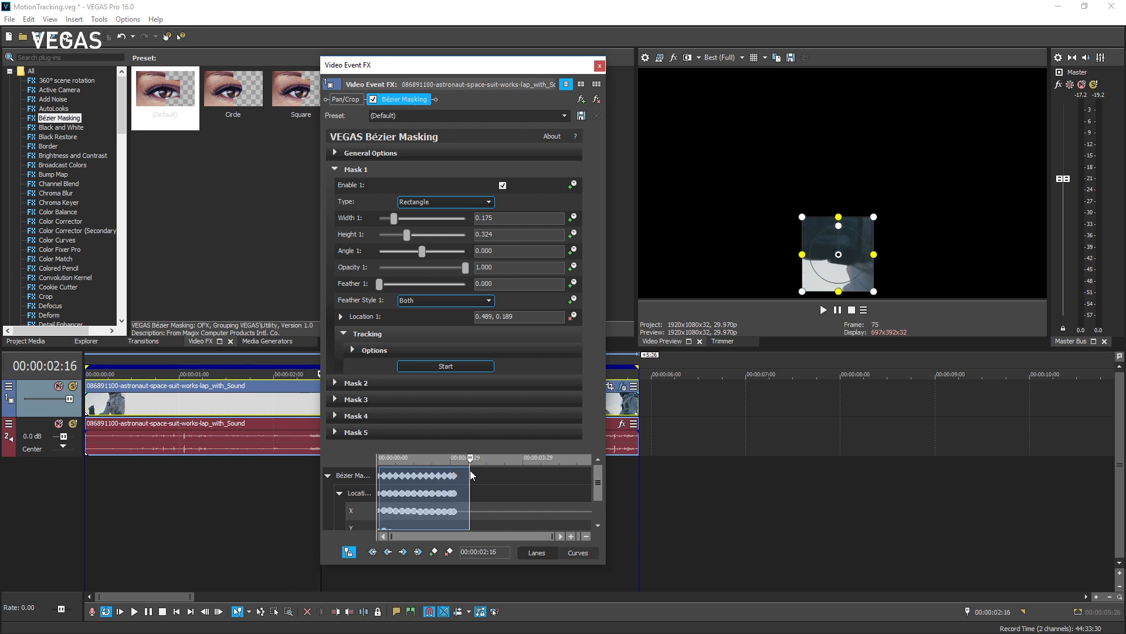
left_click(488, 458)
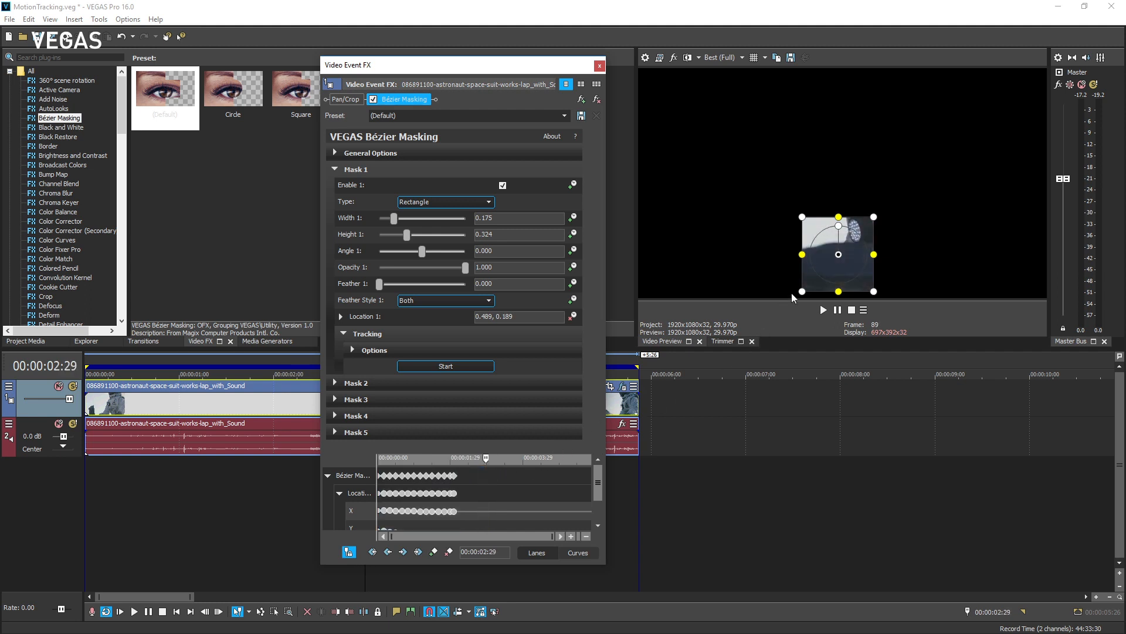
left_click_drag(837, 253, 854, 235)
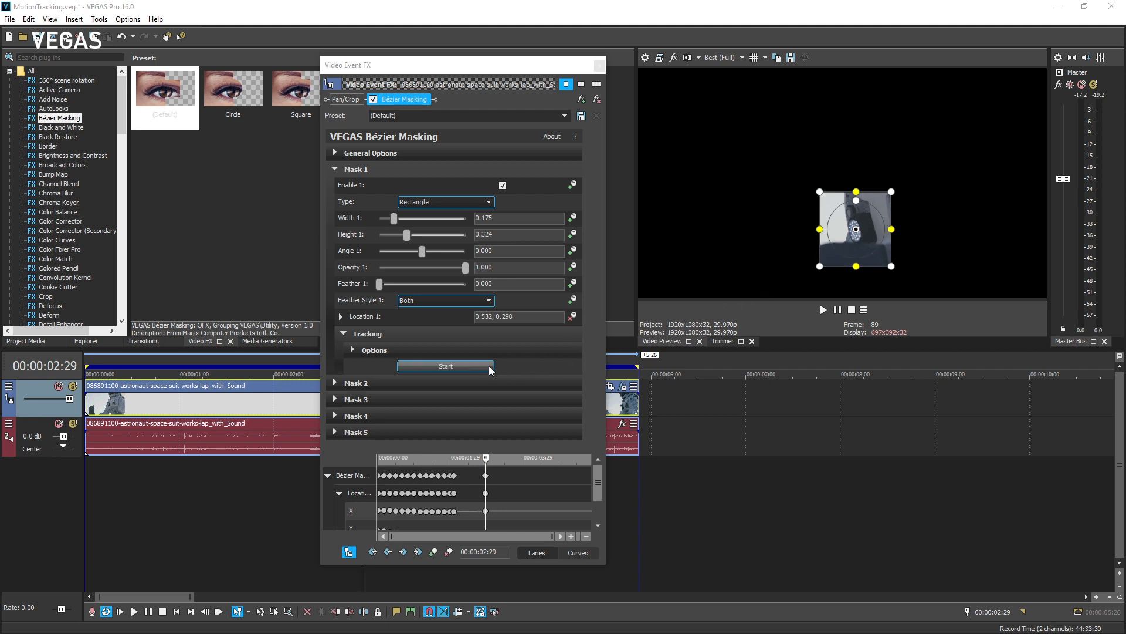
left_click(445, 366)
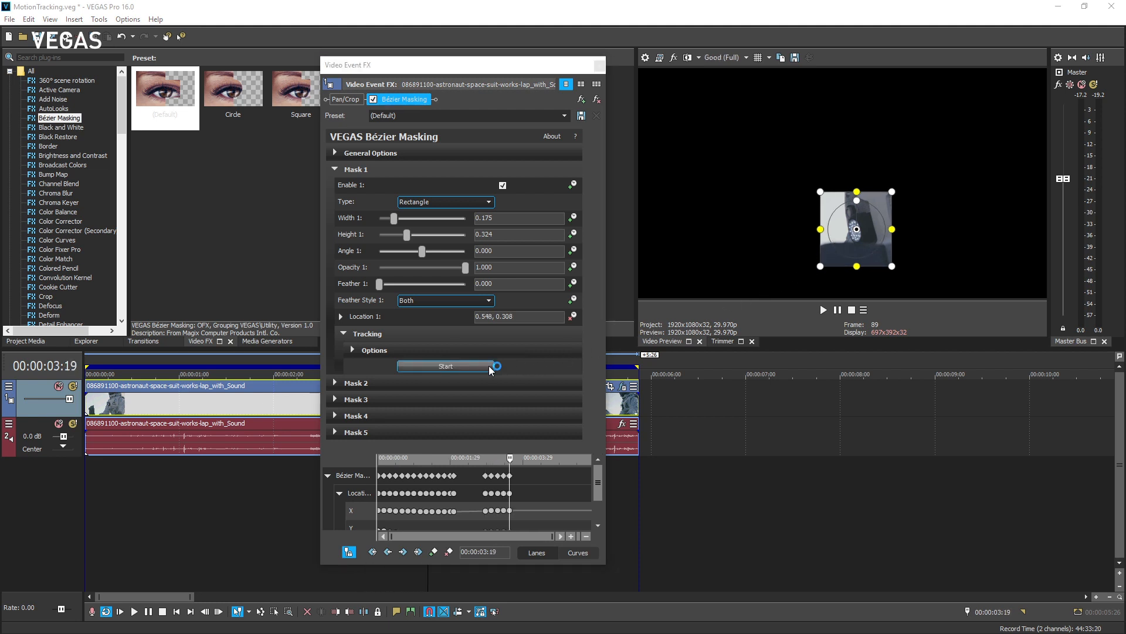
left_click(445, 366)
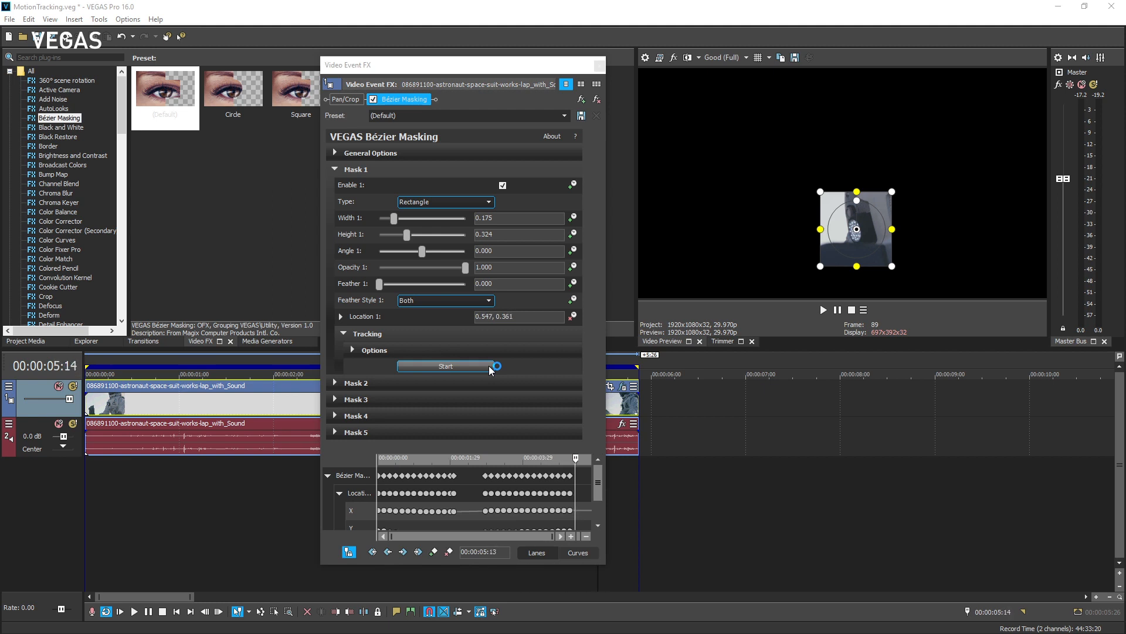
left_click(445, 365)
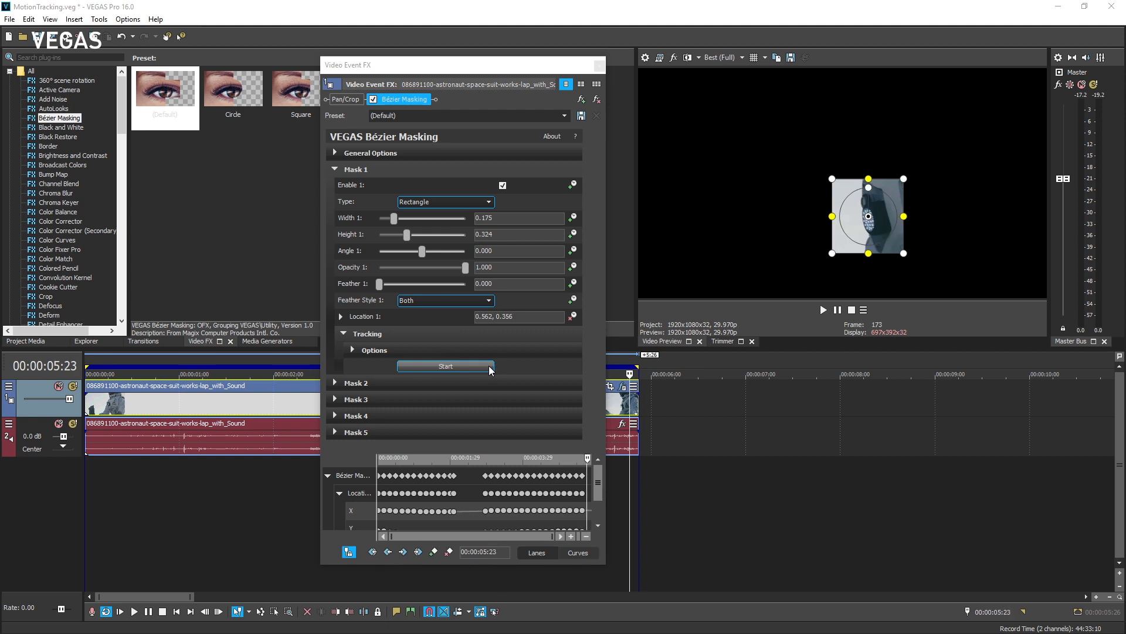
mouse_move(599, 66)
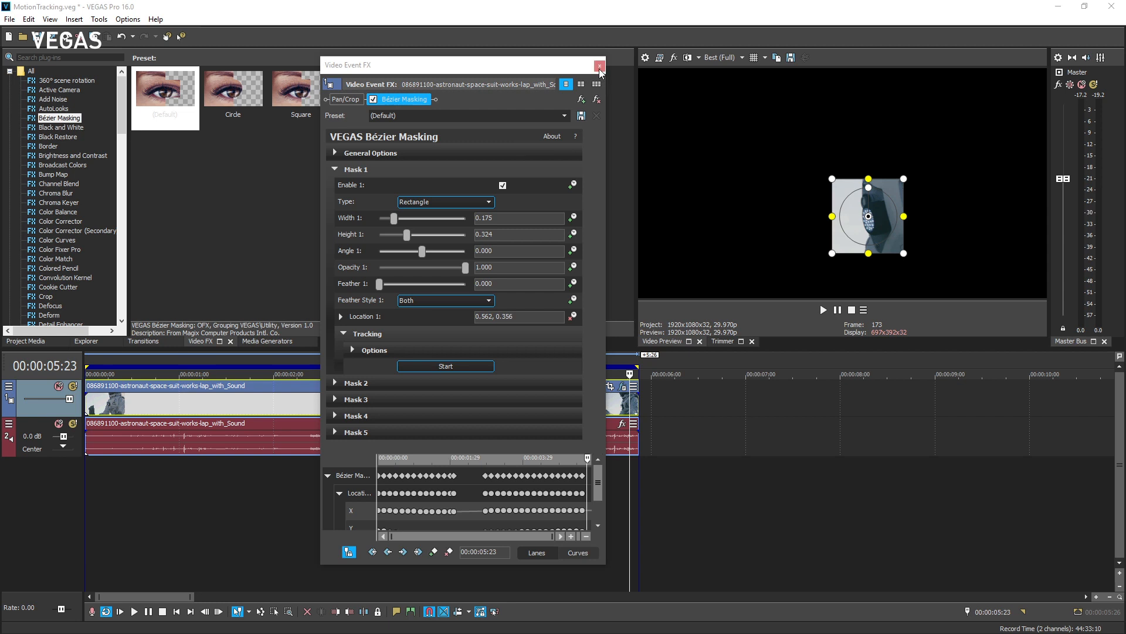
Close Video Event FX to preview the tracked mask, then reopen the clip's effects.
left_click(599, 65)
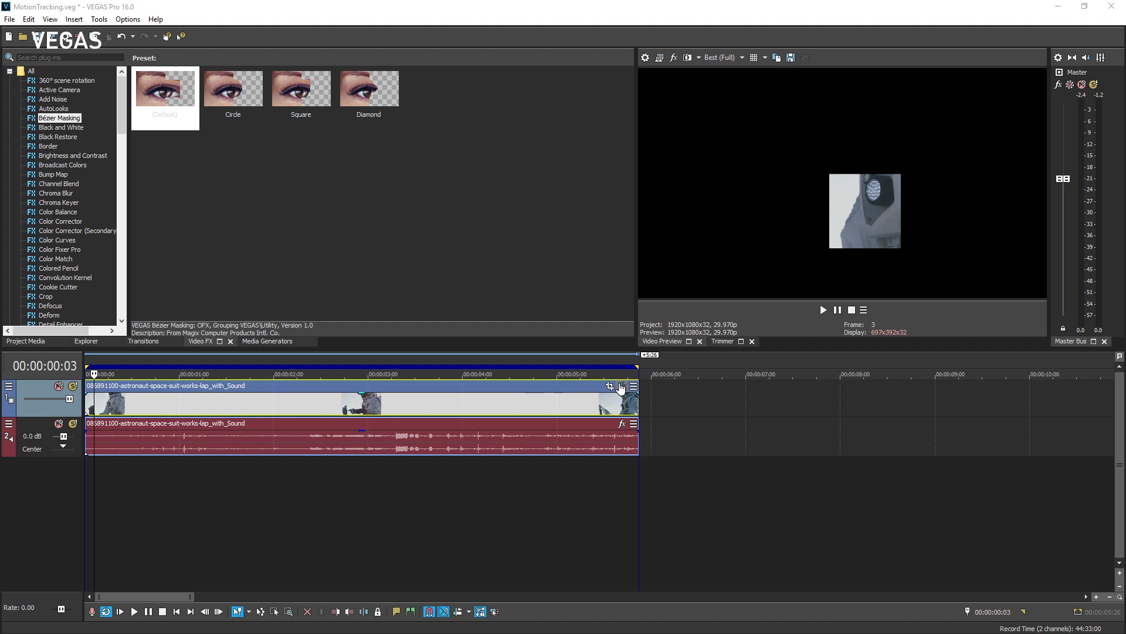
left_click(609, 386)
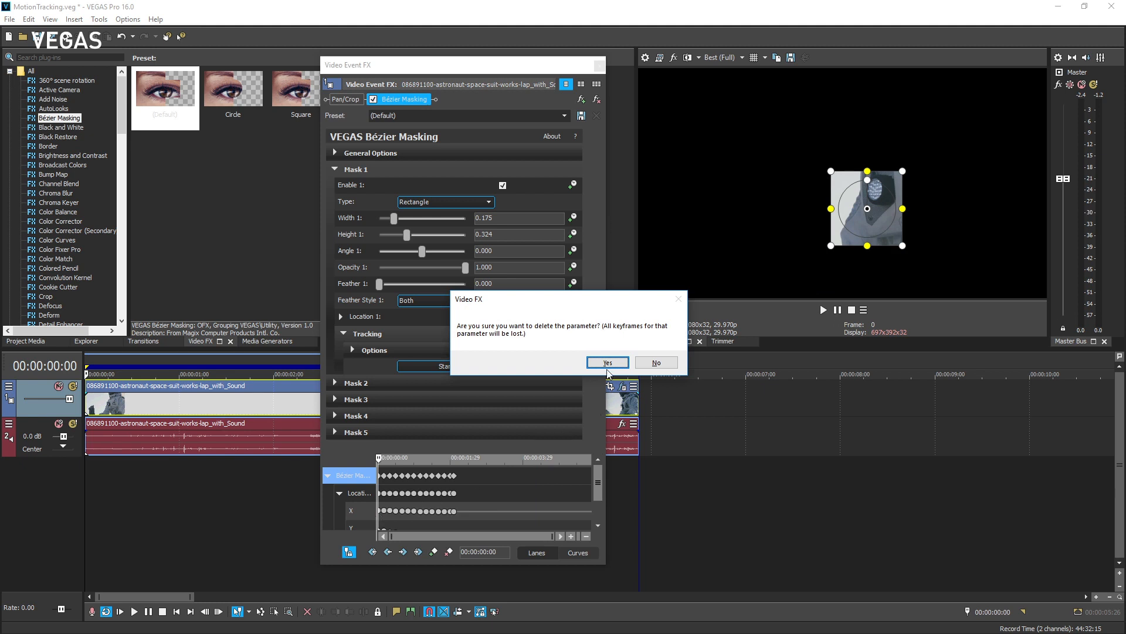
Confirm deleting the mask's keyframes and drag the mask left to a new spot.
left_click(607, 362)
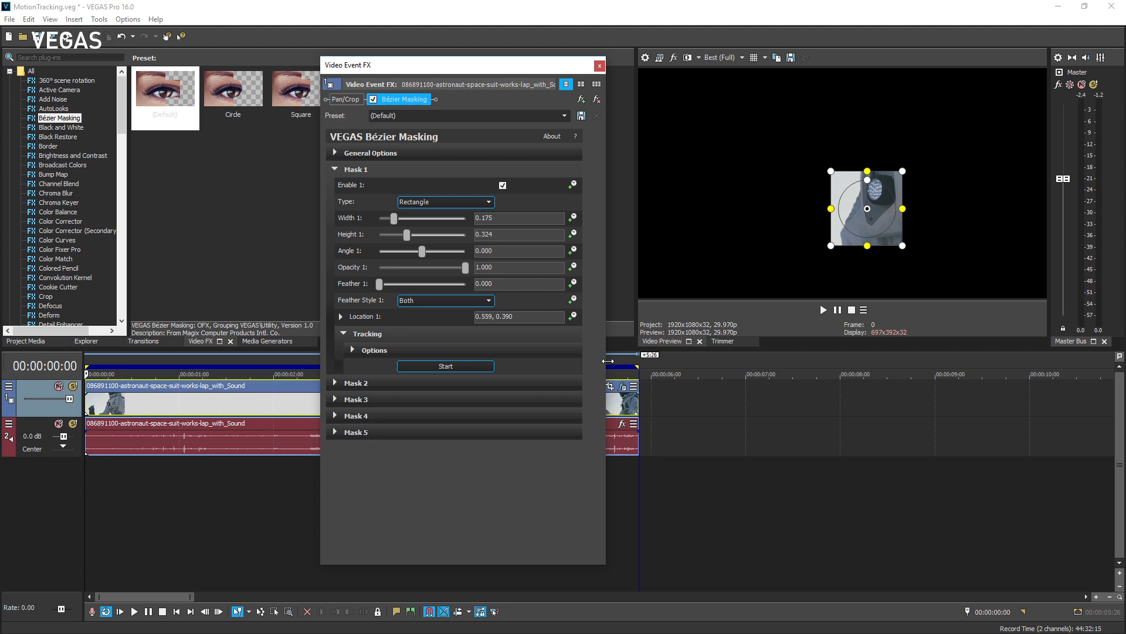
mouse_move(686, 327)
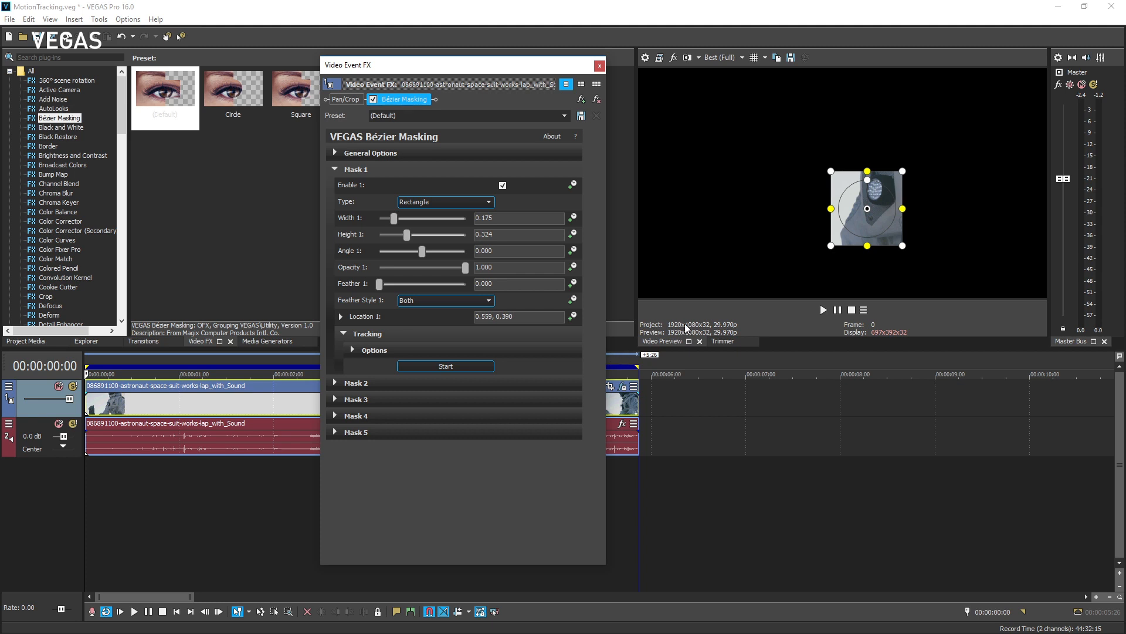
left_click_drag(865, 208, 720, 214)
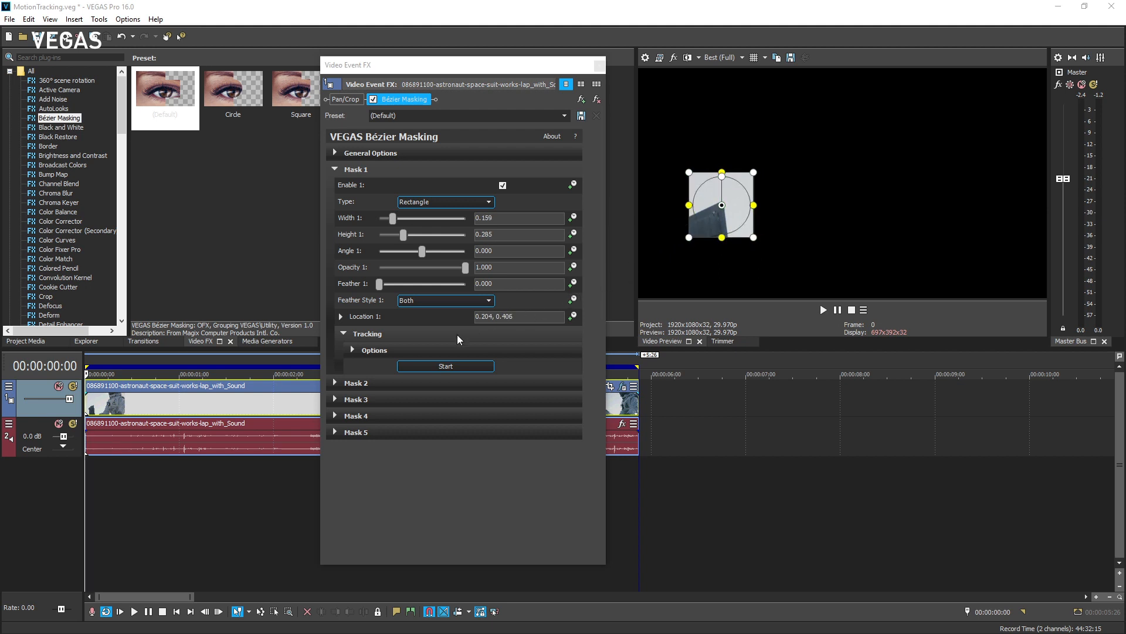
Track with High precision, Size, Rotation, & Location mode, and keyframe interval 2.
left_click(352, 350)
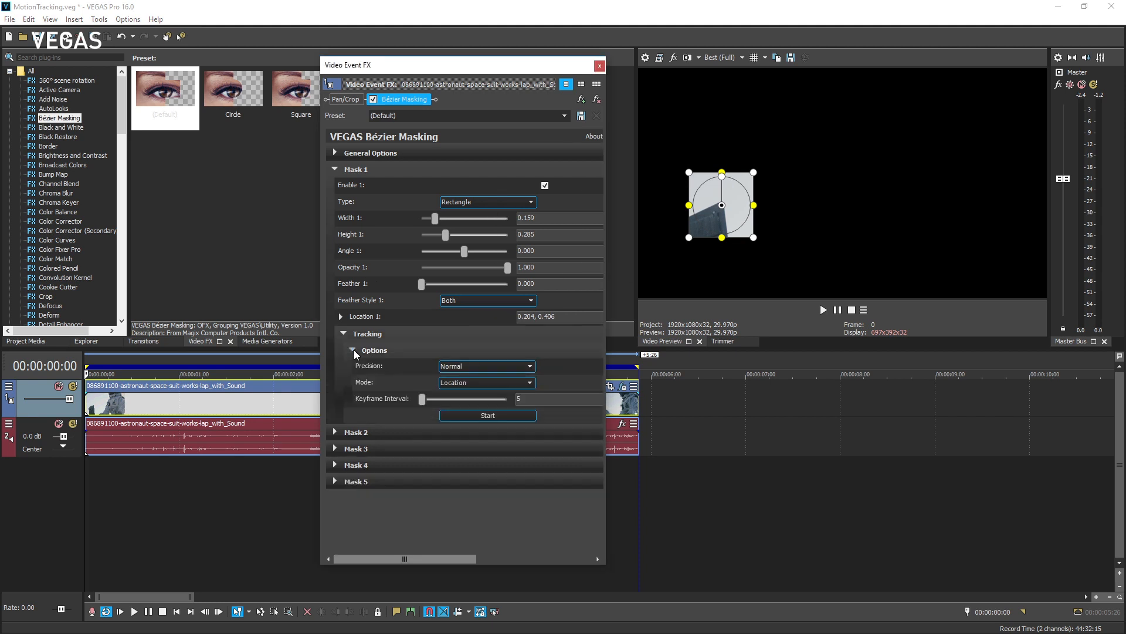
mouse_move(378, 372)
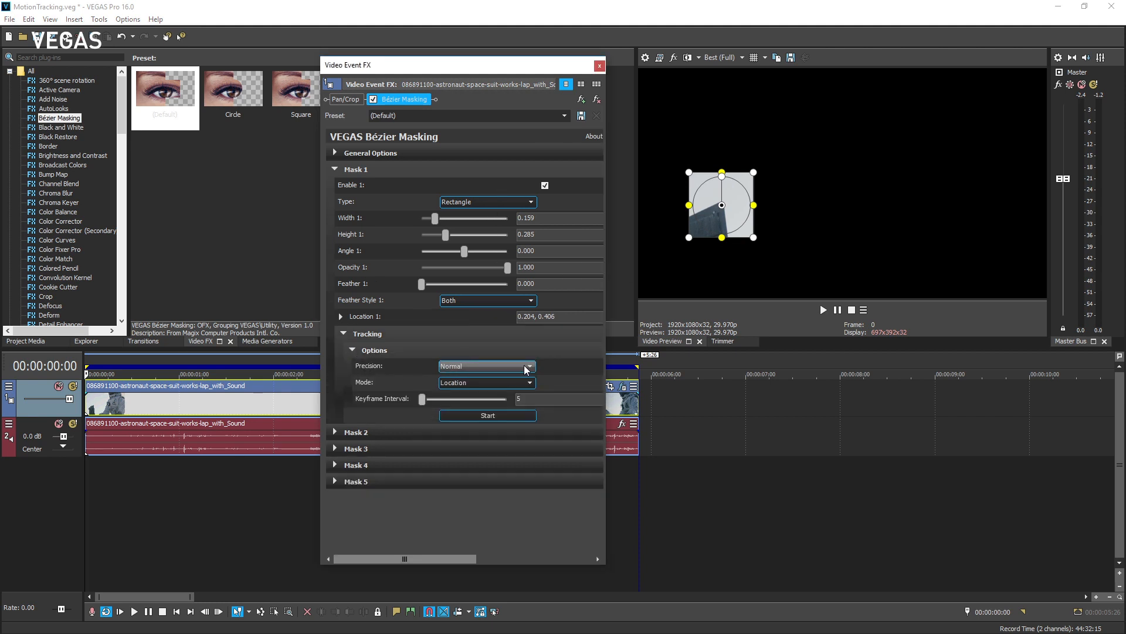
left_click(486, 365)
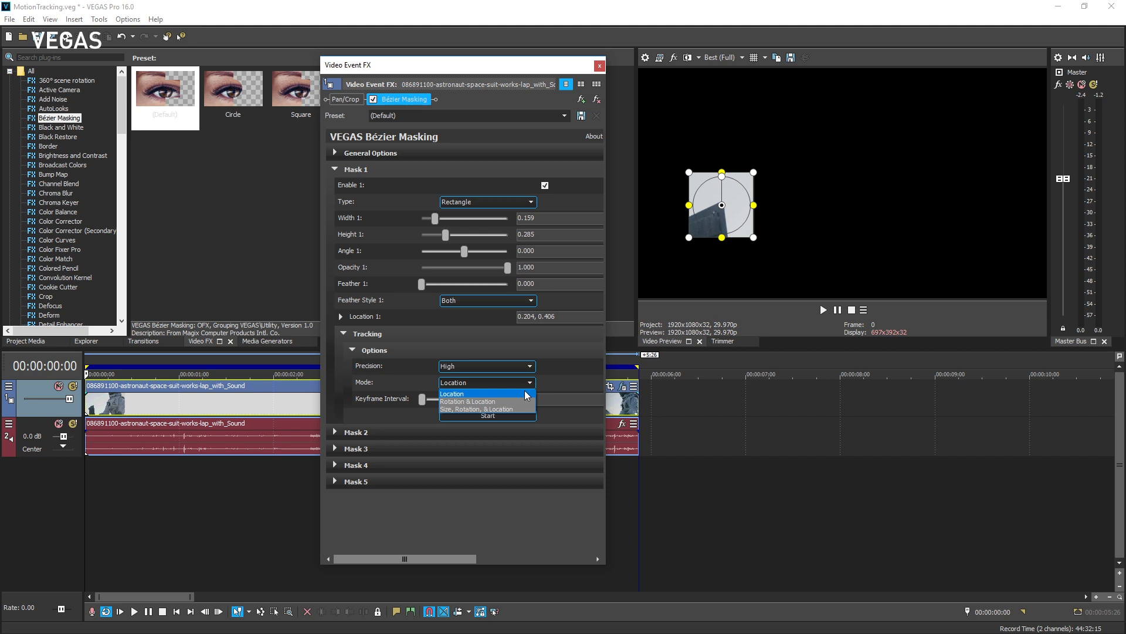
mouse_move(487, 400)
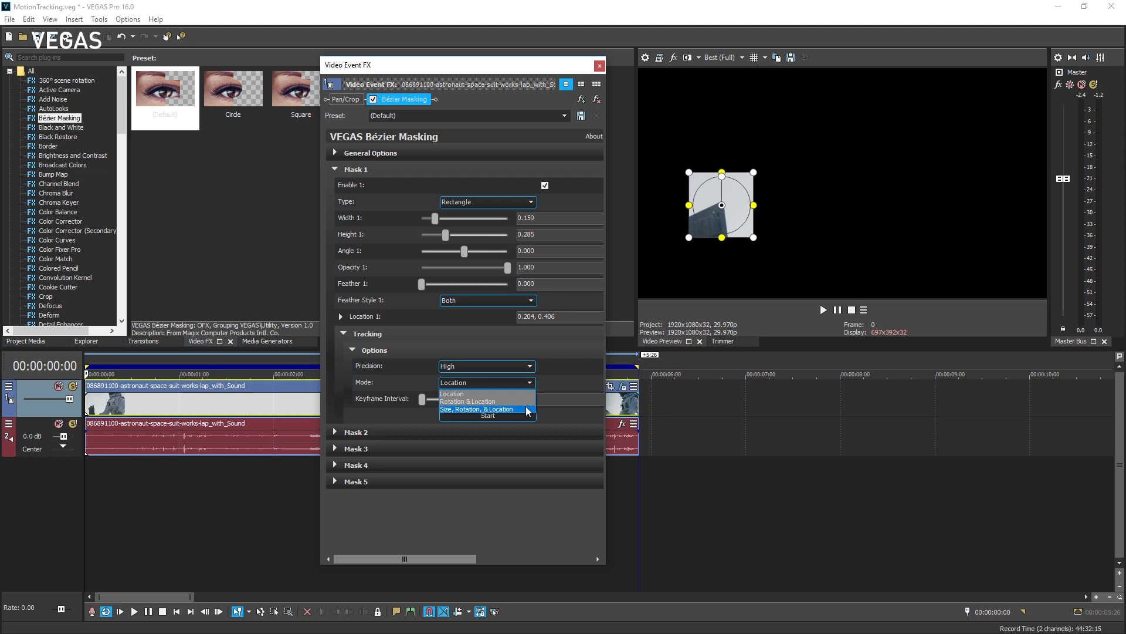
left_click(476, 409)
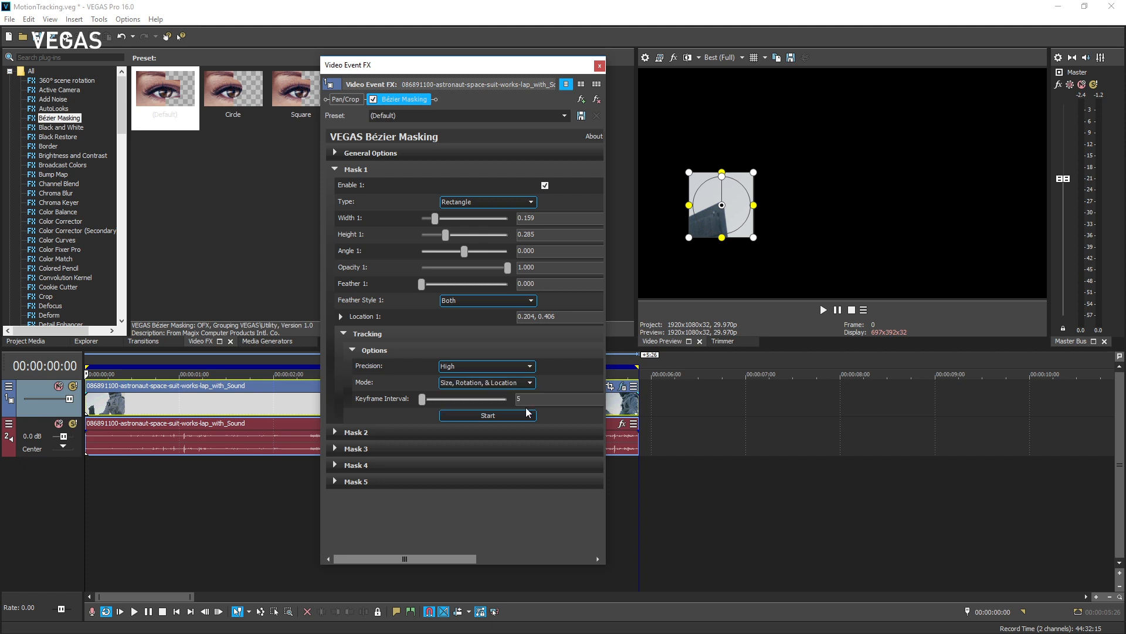
mouse_move(428, 405)
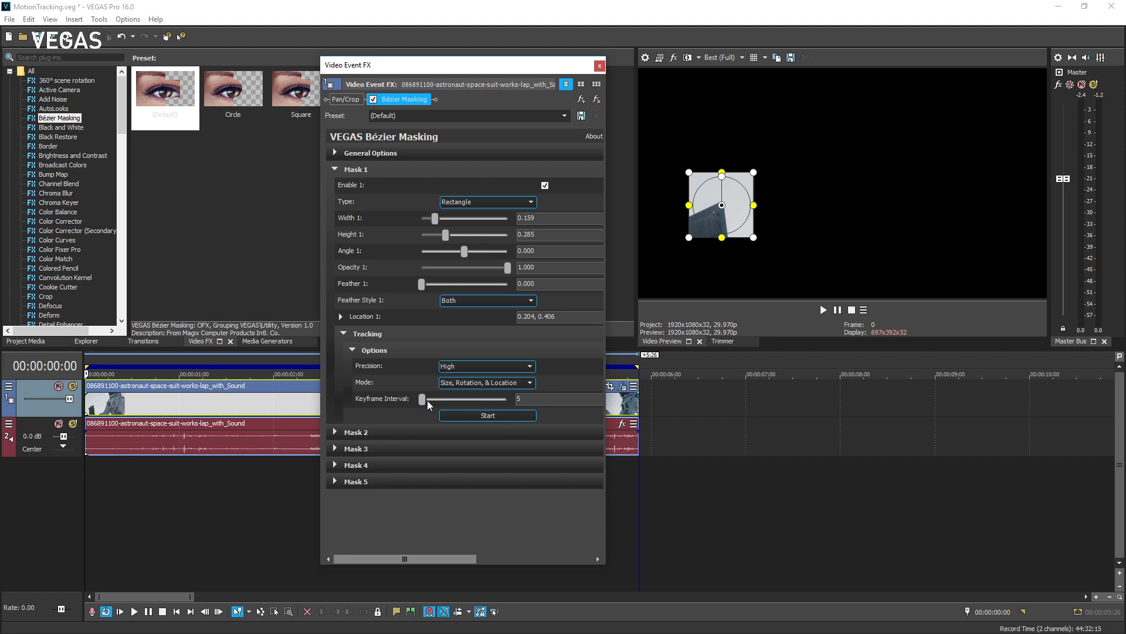
left_click_drag(431, 399, 422, 399)
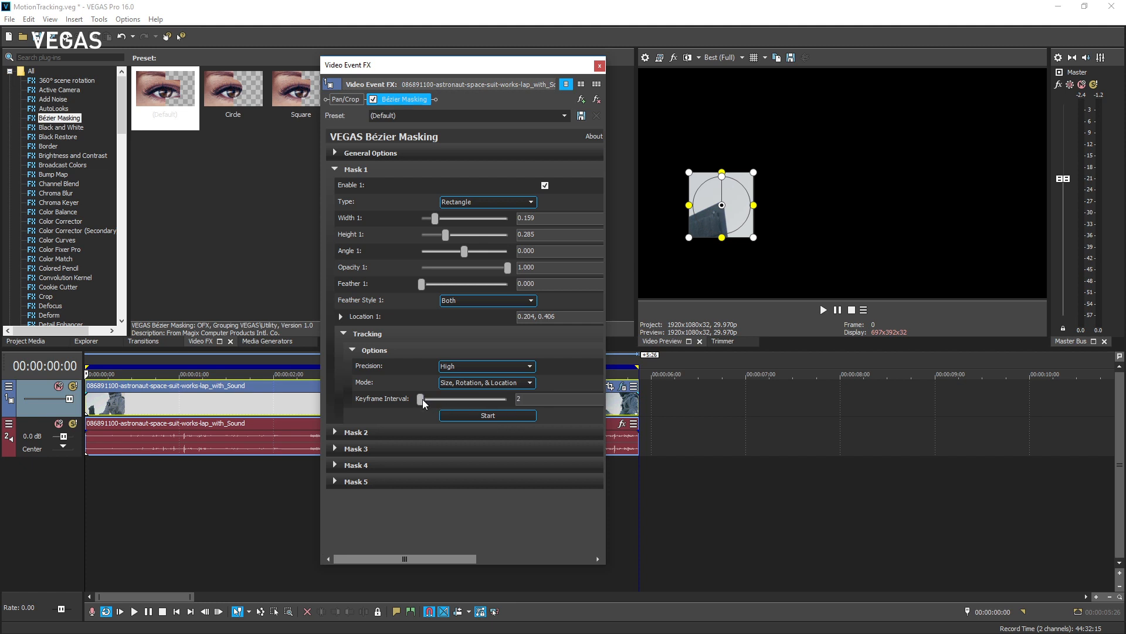
mouse_move(434, 412)
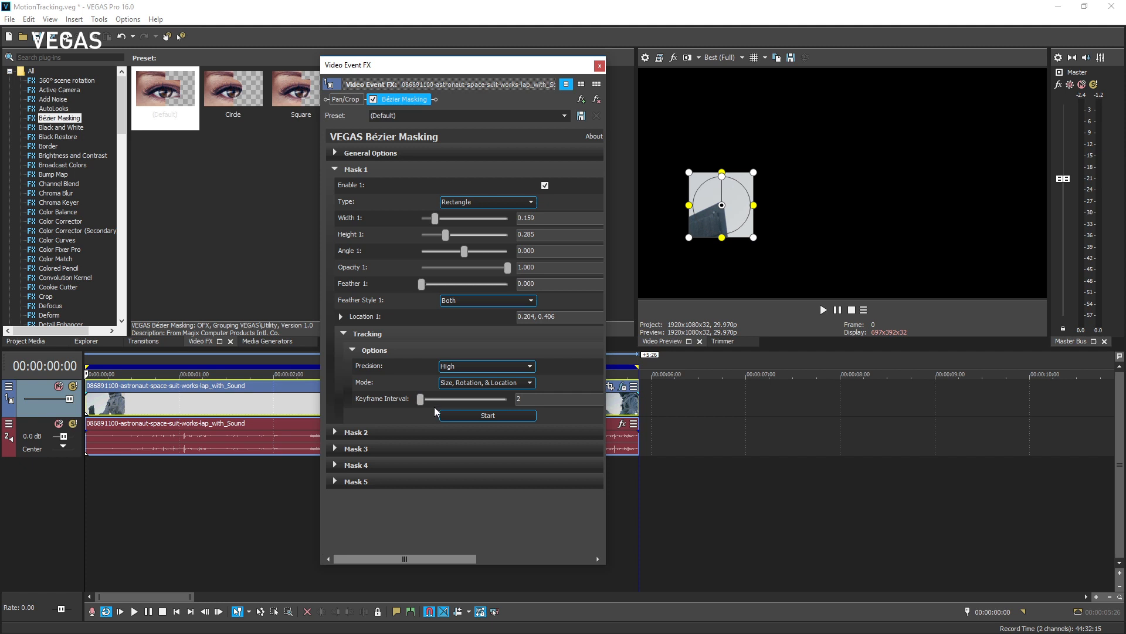
left_click(487, 416)
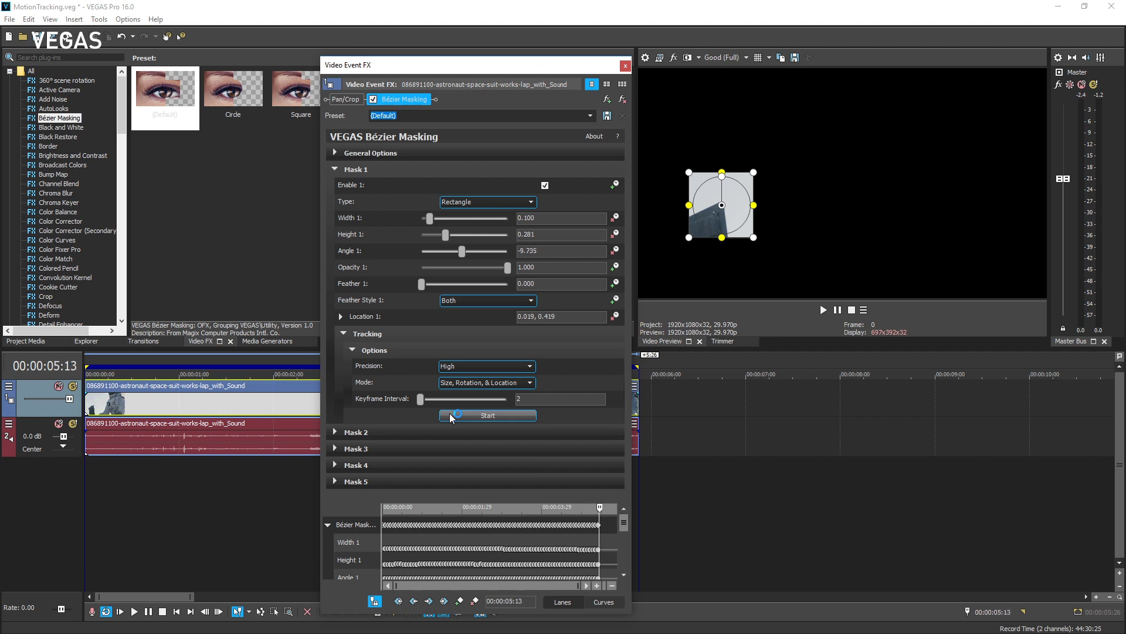
Close the Video Event FX window once tracking finishes.
left_click(487, 415)
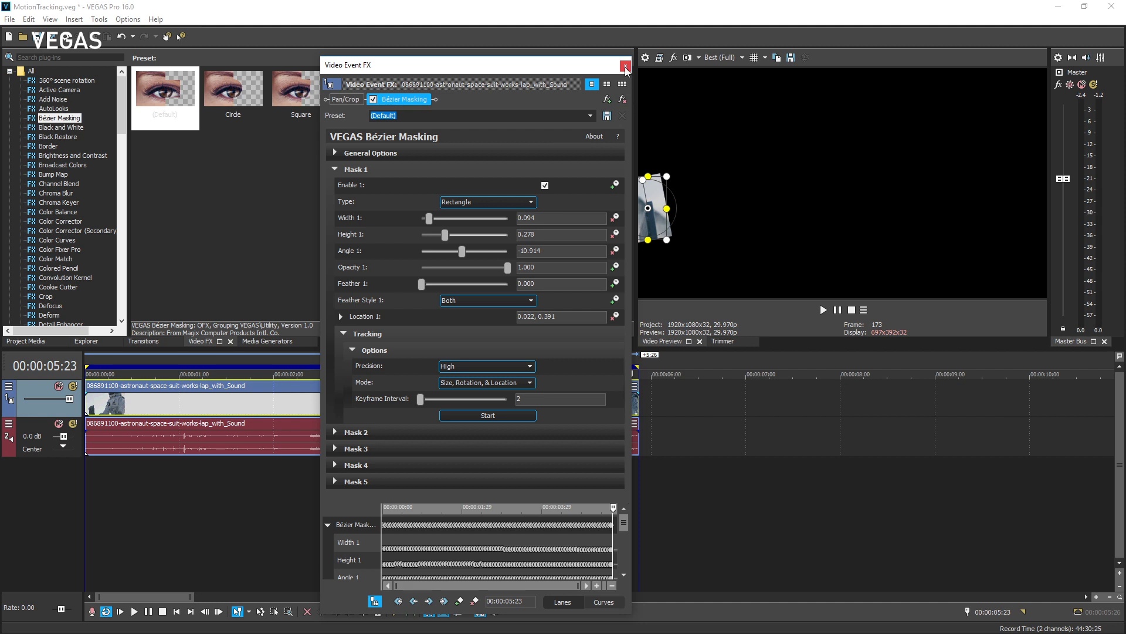
left_click(624, 65)
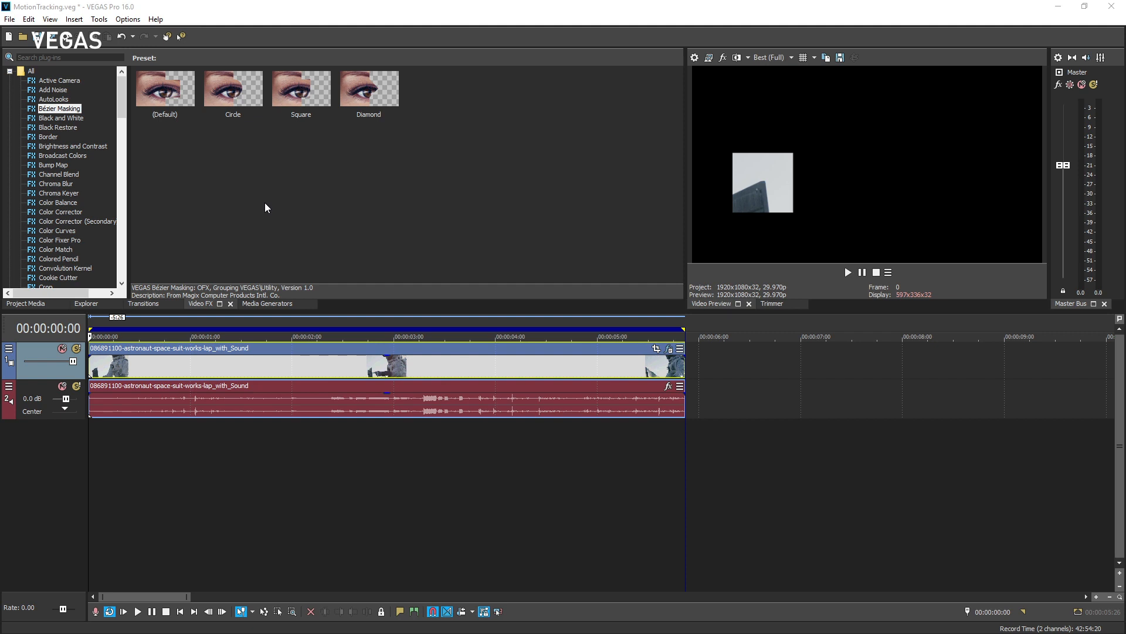
mouse_move(108, 39)
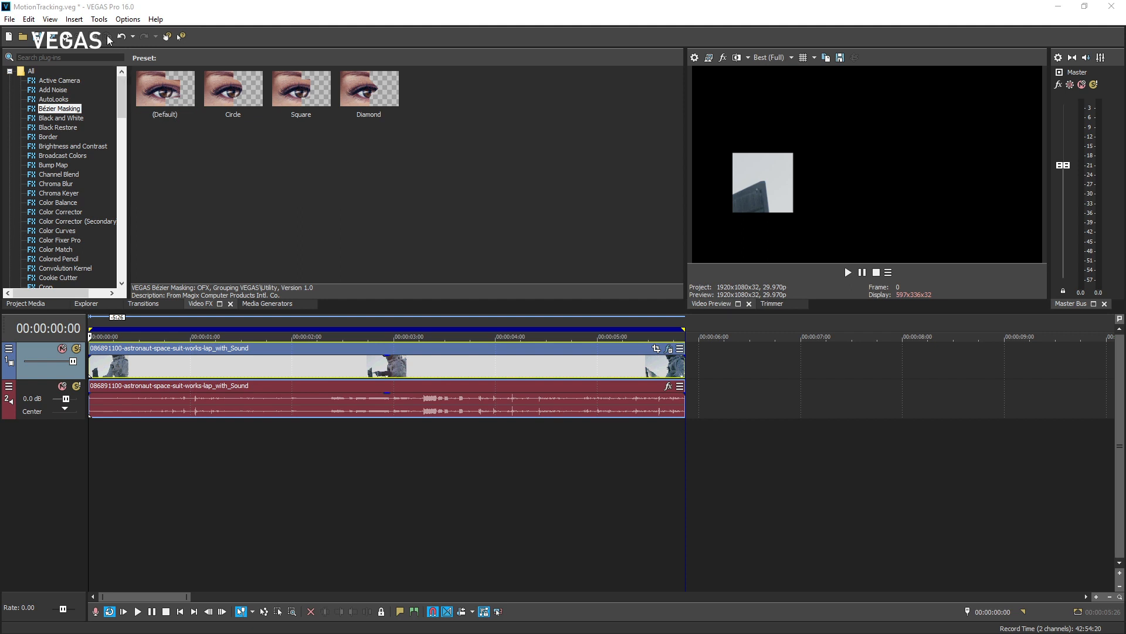
Run the Tools > Scripting > Add Text To Motion Track script.
left_click(99, 18)
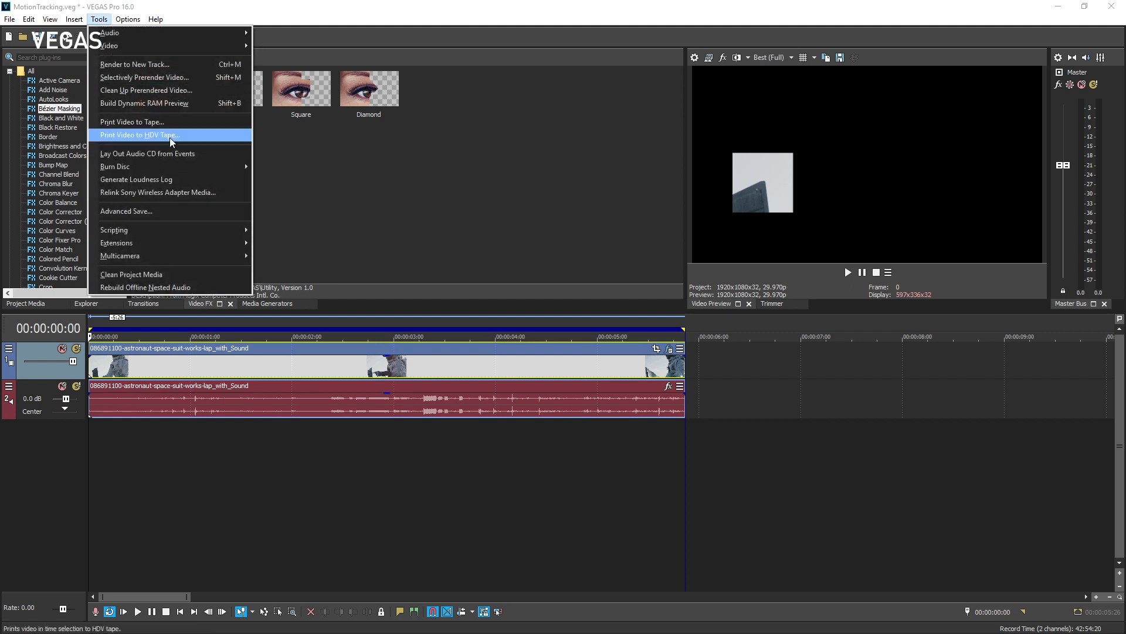
mouse_move(113, 229)
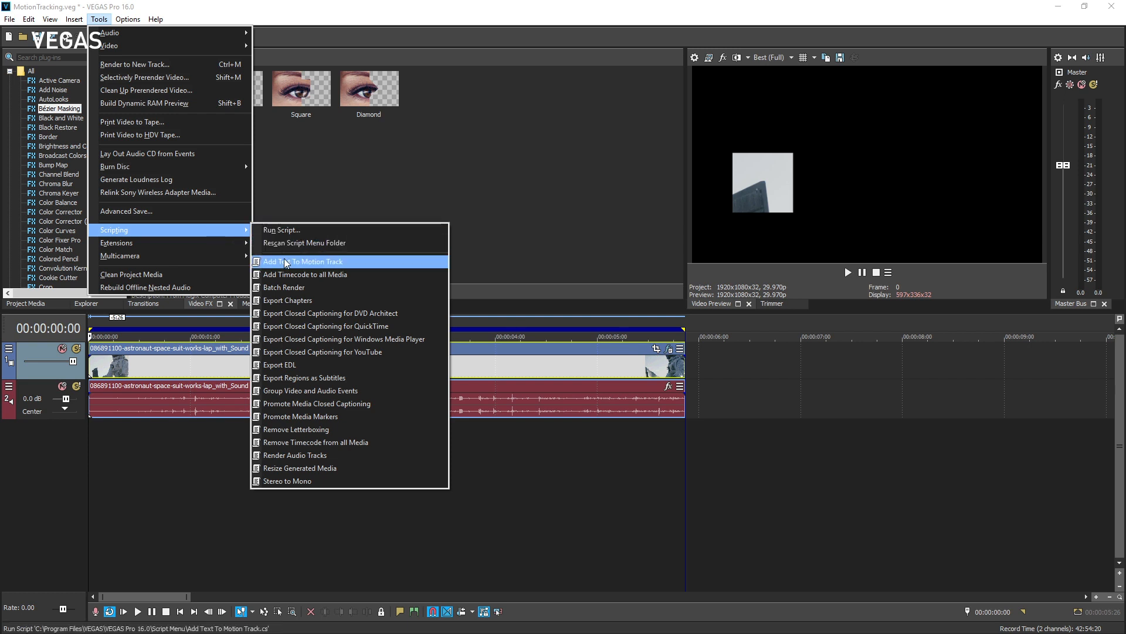
left_click(303, 260)
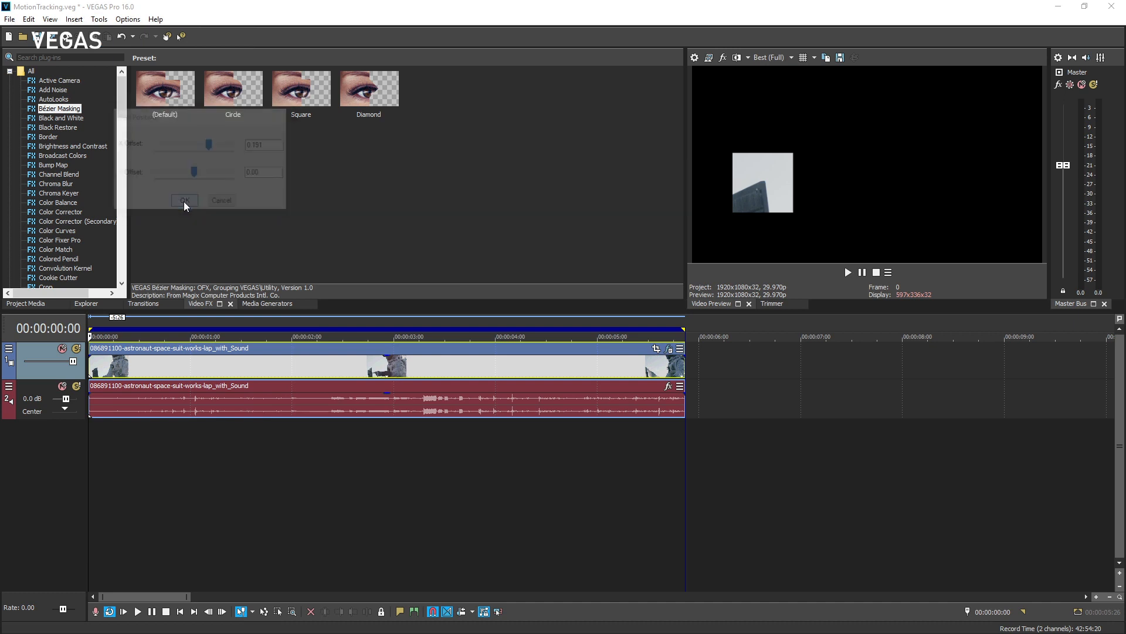
Accept the script offsets, set the label to 'VEGAS Pro 16' at size 16, and close the windows.
left_click(184, 201)
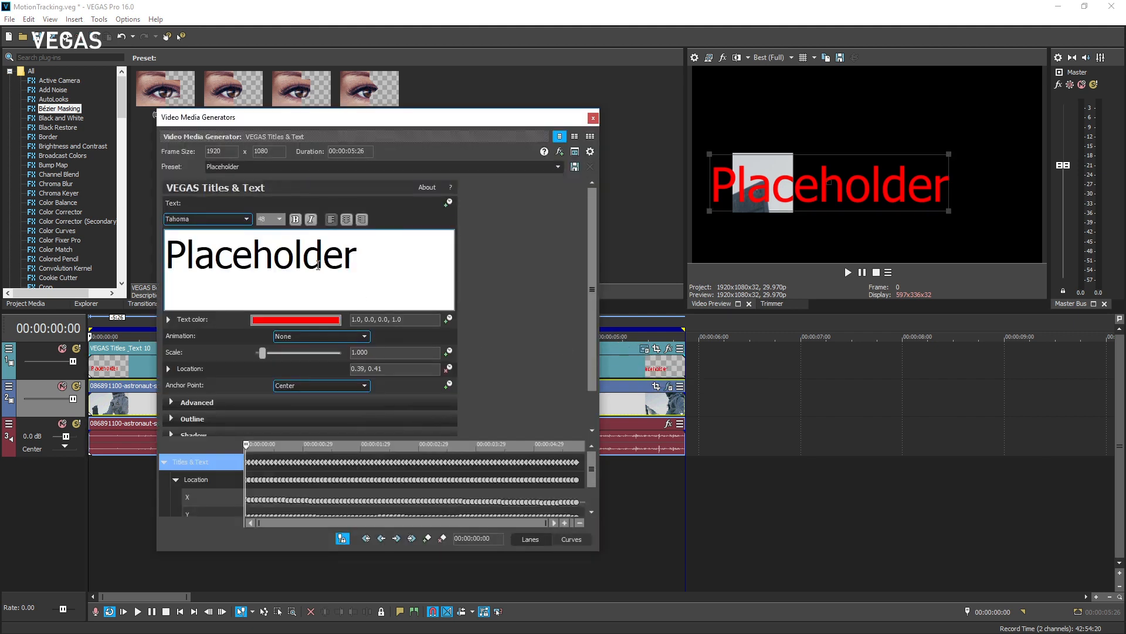
left_click(278, 219)
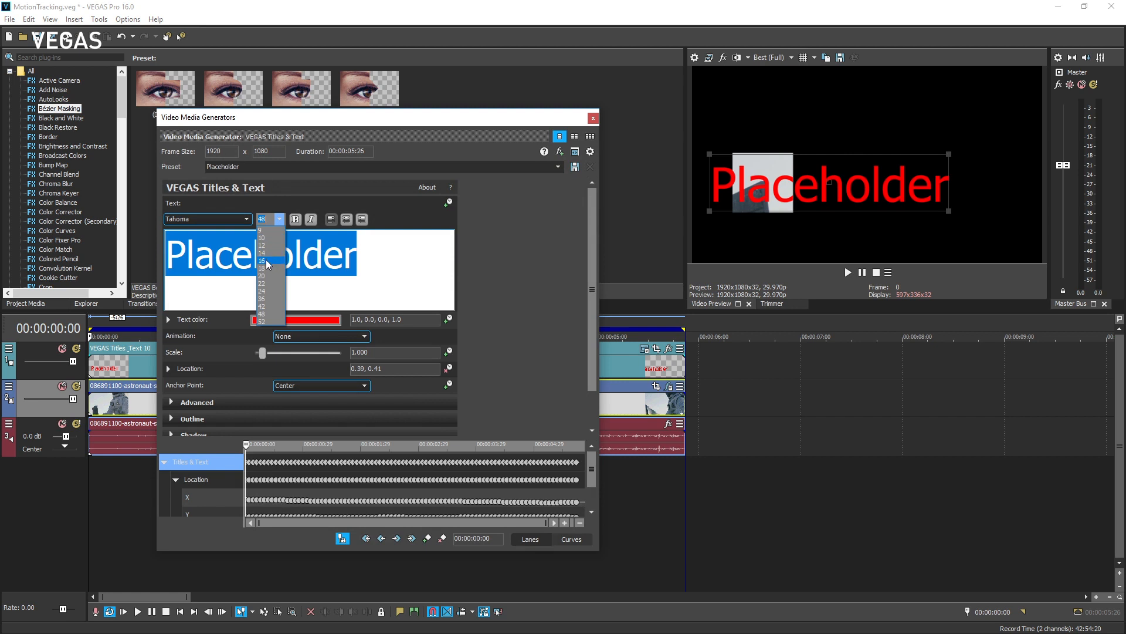
left_click(261, 260)
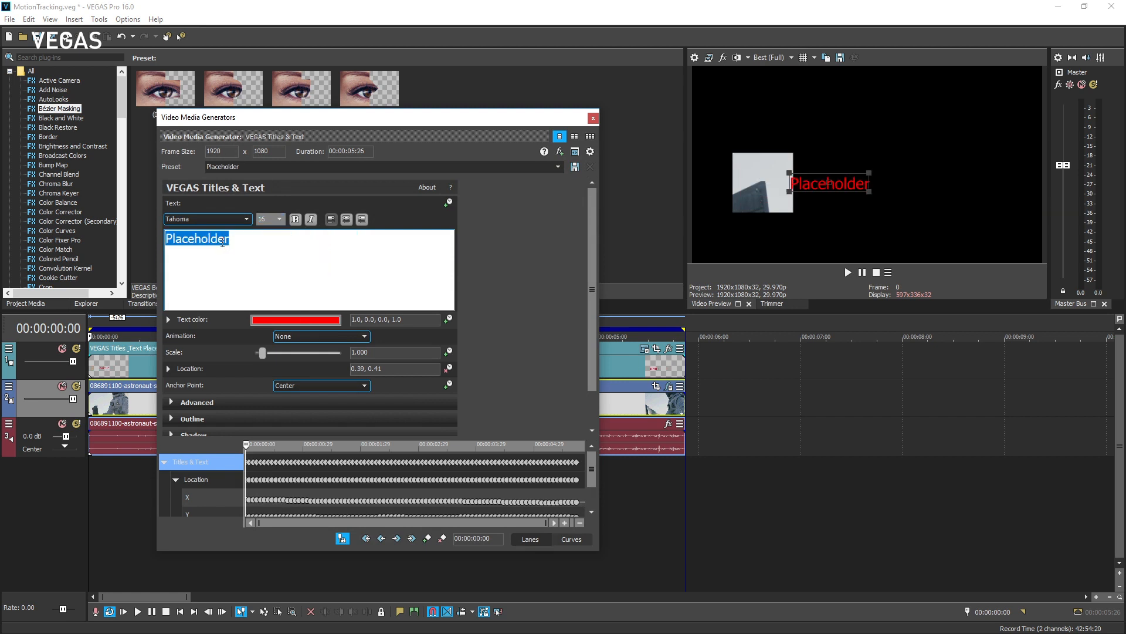
type("VEGAS Pro 16")
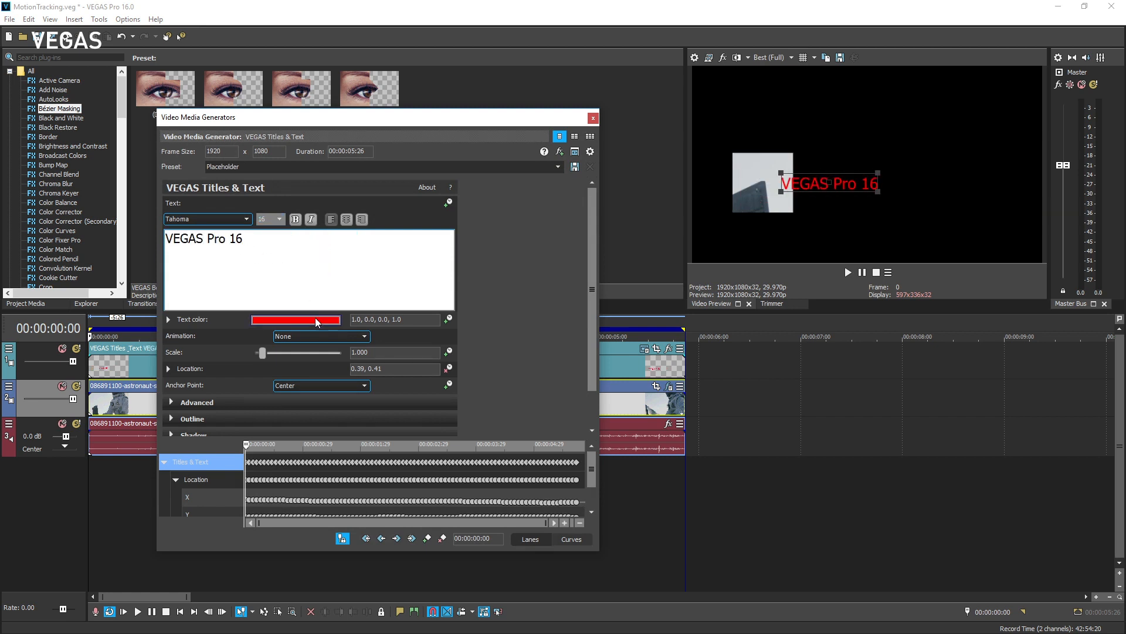
left_click(294, 320)
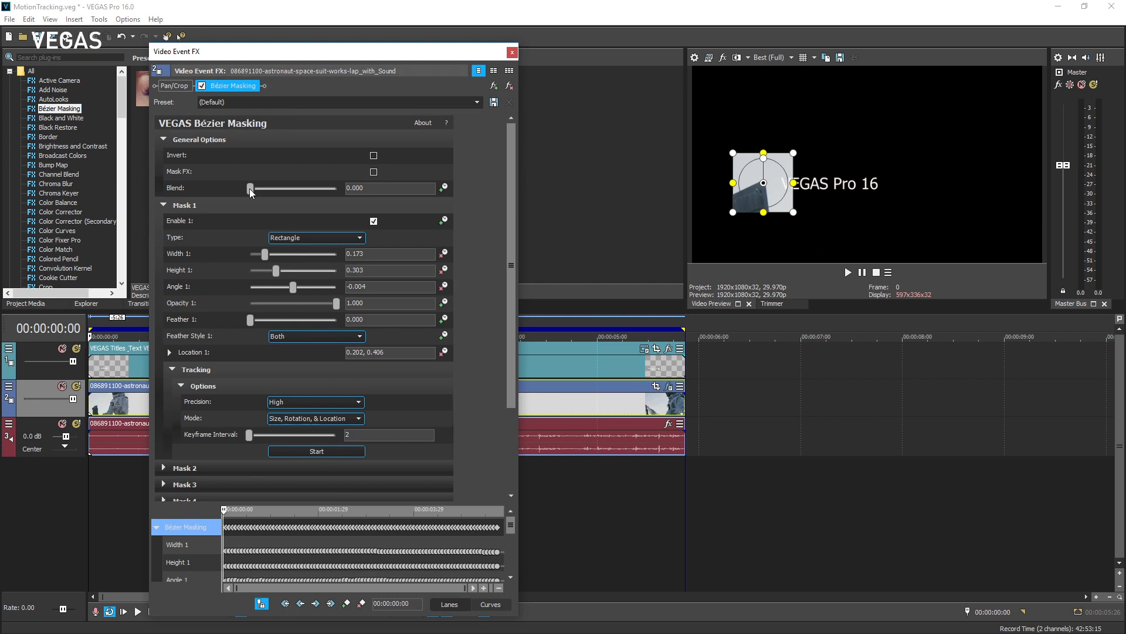
left_click(512, 52)
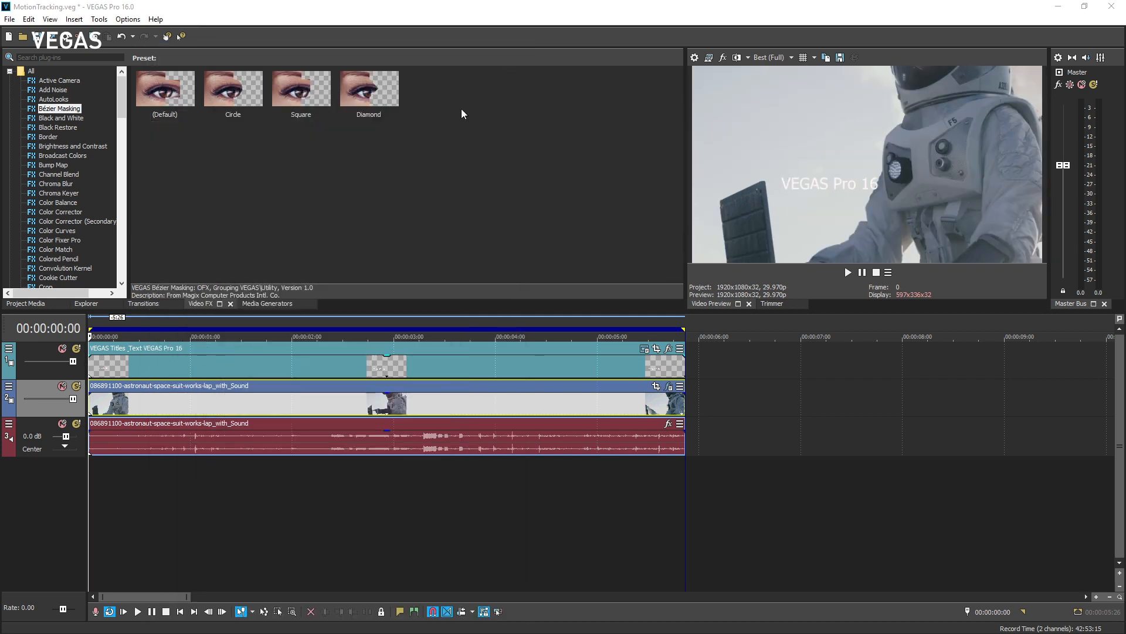